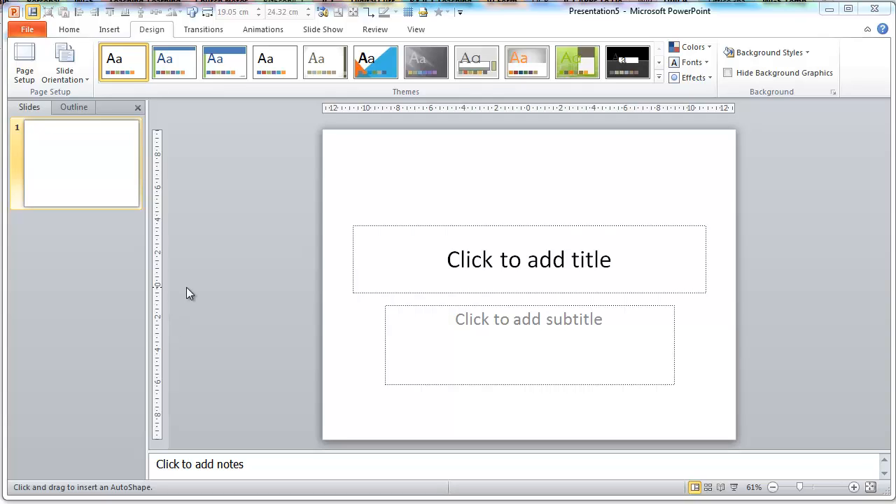
mouse_move(227, 273)
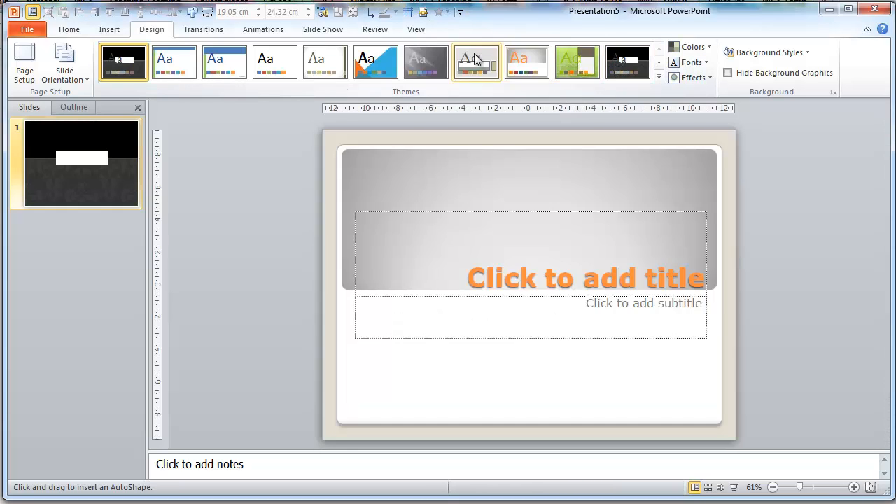
Preview and apply built-in themes from the Design gallery on the title slide.
left_click(476, 62)
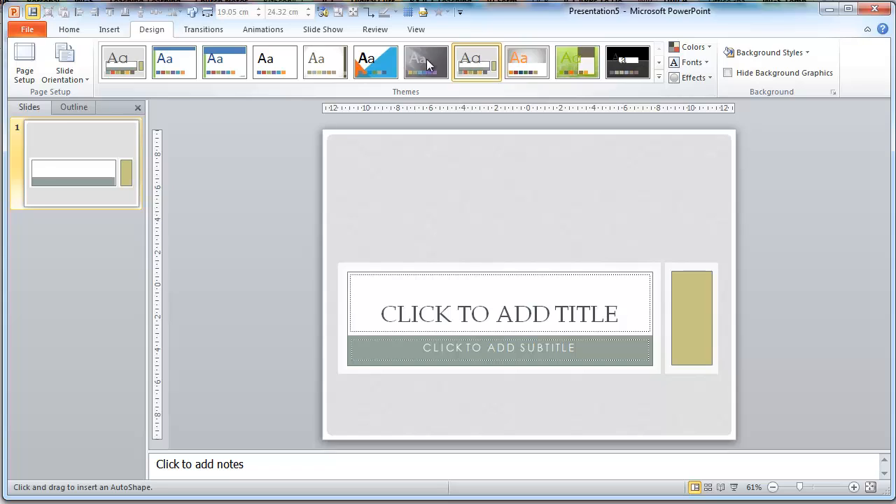
left_click(375, 61)
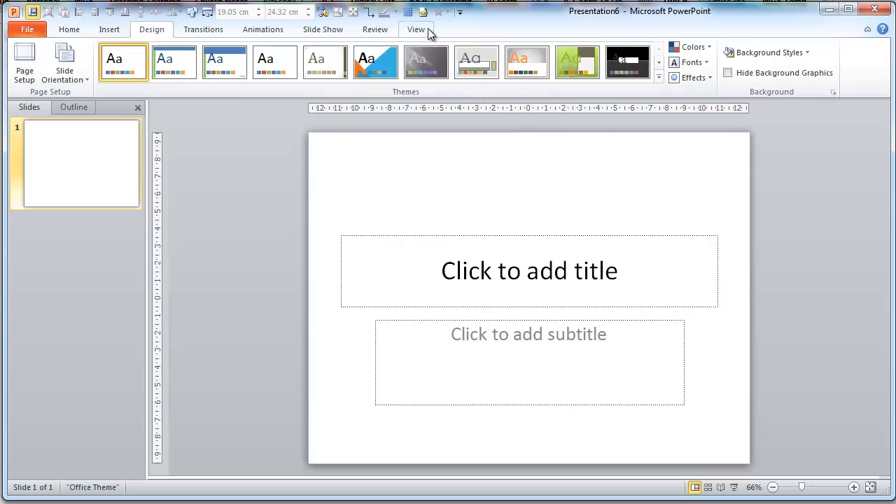
Switch Presentation6 into Slide Master view from the View tab.
left_click(417, 29)
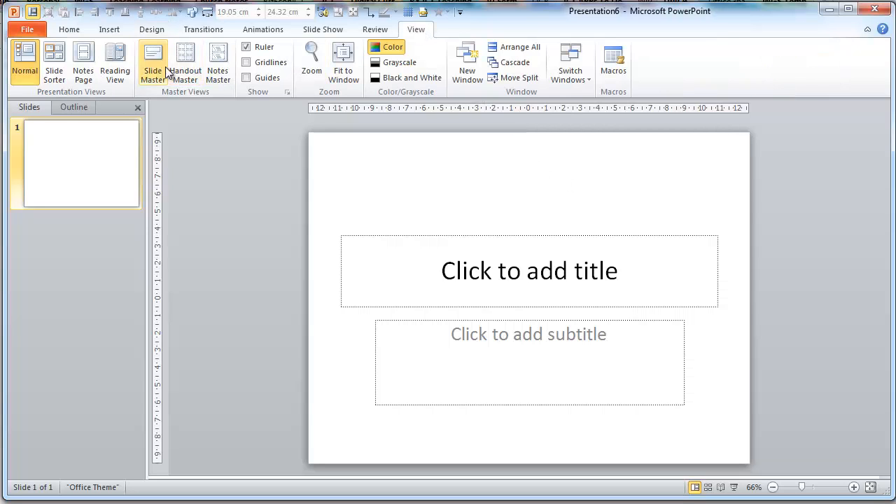
left_click(153, 63)
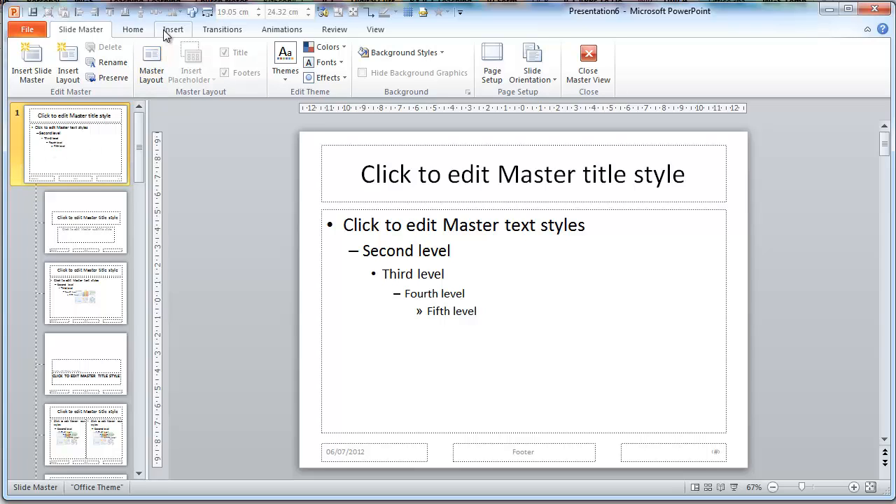
Draw a tall thin rectangle along the master's left edge, then close Master View.
left_click(172, 30)
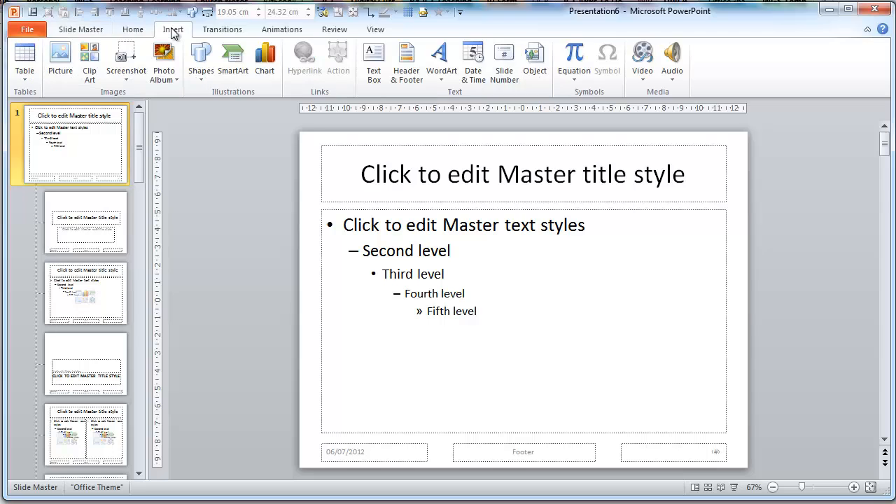
left_click(201, 62)
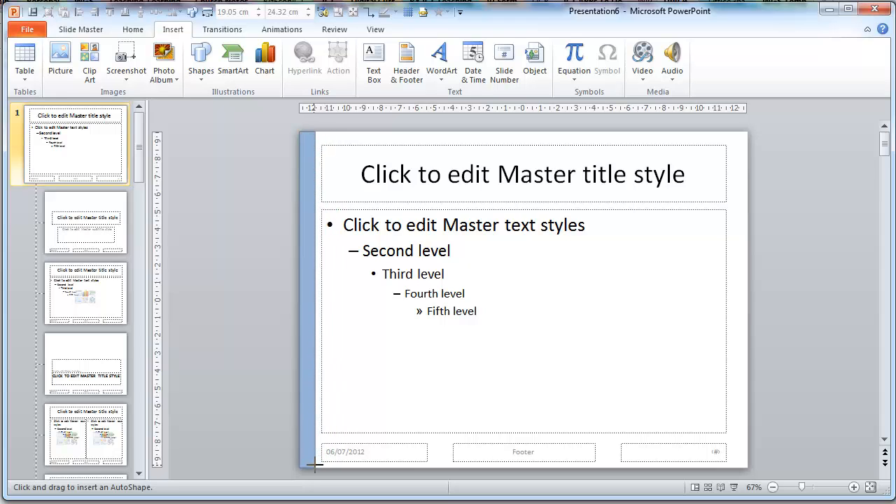
left_click_drag(306, 132, 315, 468)
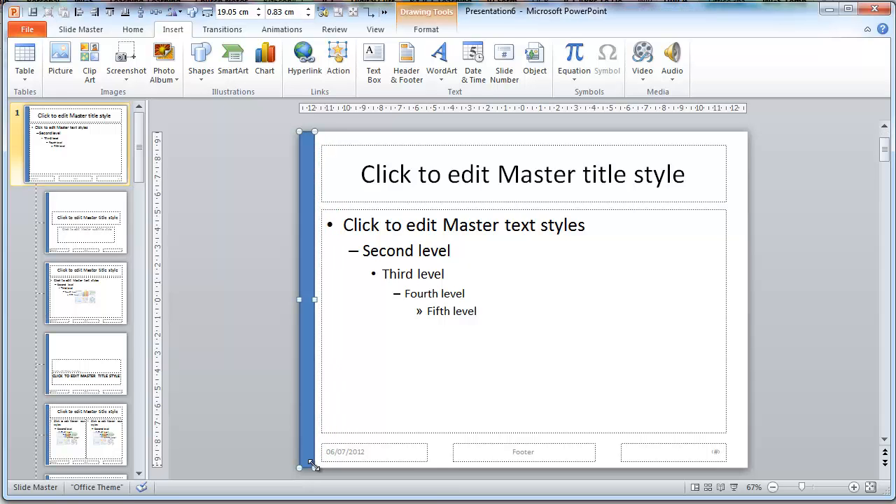
mouse_move(338, 59)
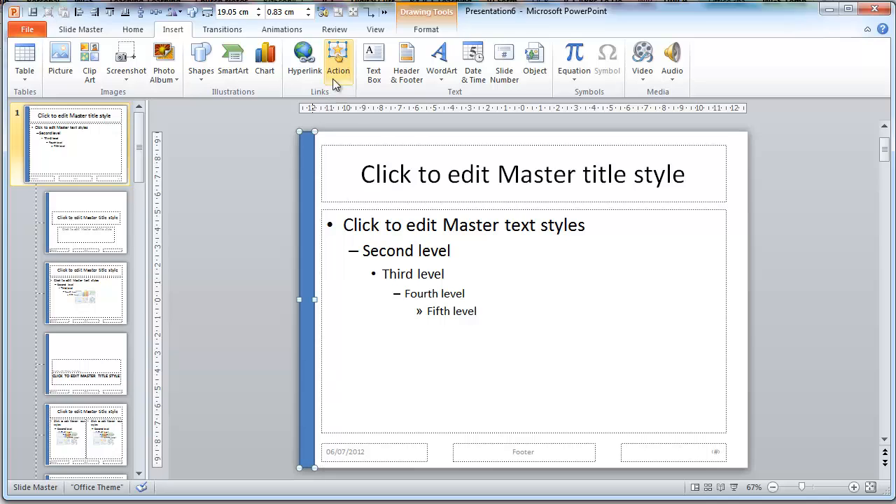
left_click(375, 30)
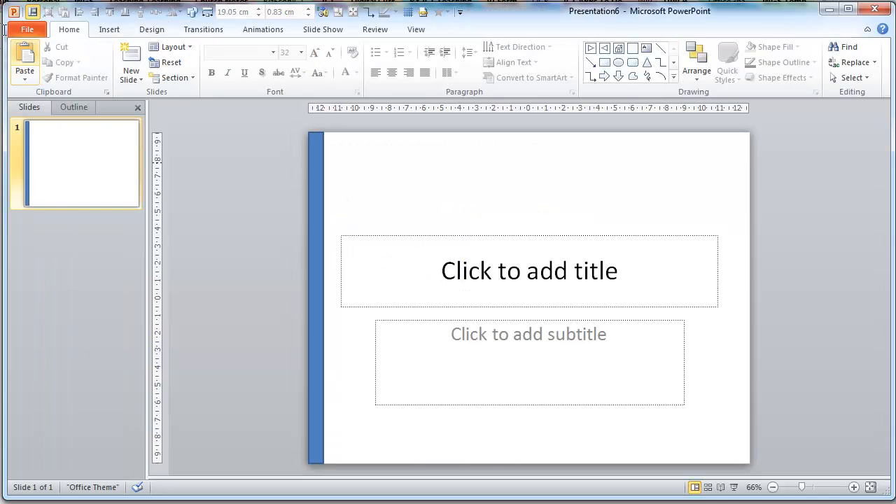
Add new slides until the presentation has four slides.
left_click(130, 59)
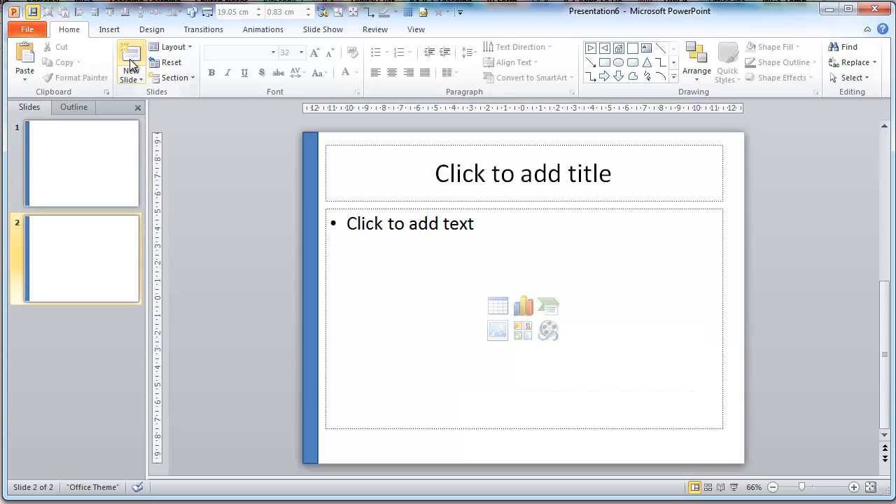
left_click(131, 59)
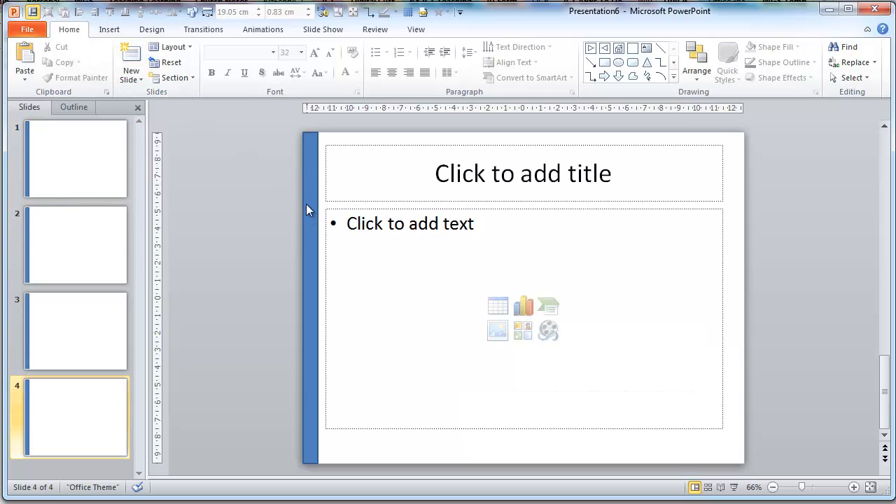
mouse_move(313, 193)
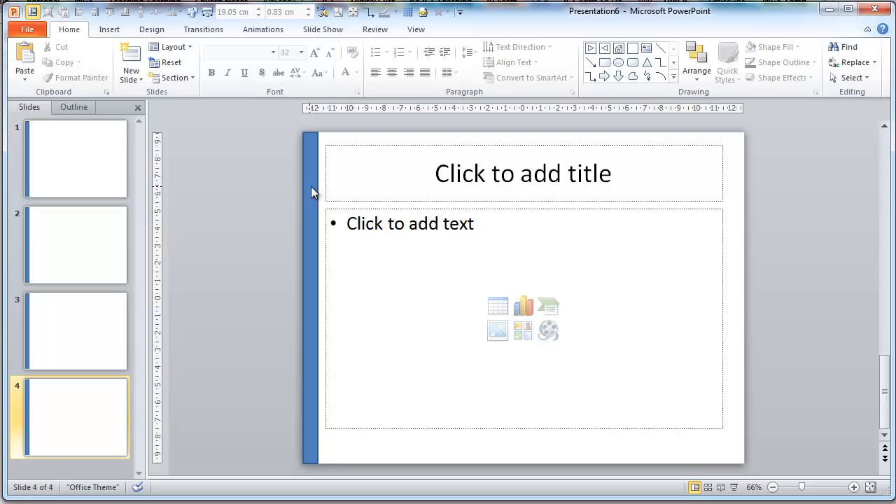
mouse_move(311, 200)
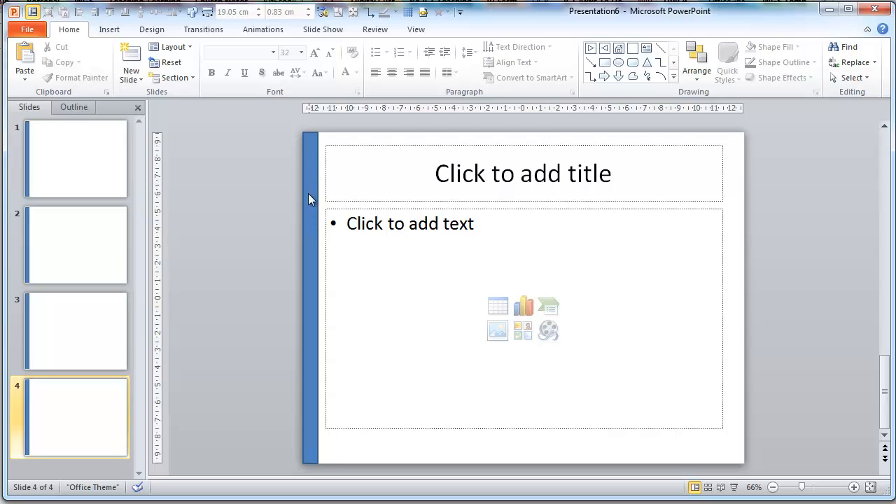
mouse_move(409, 177)
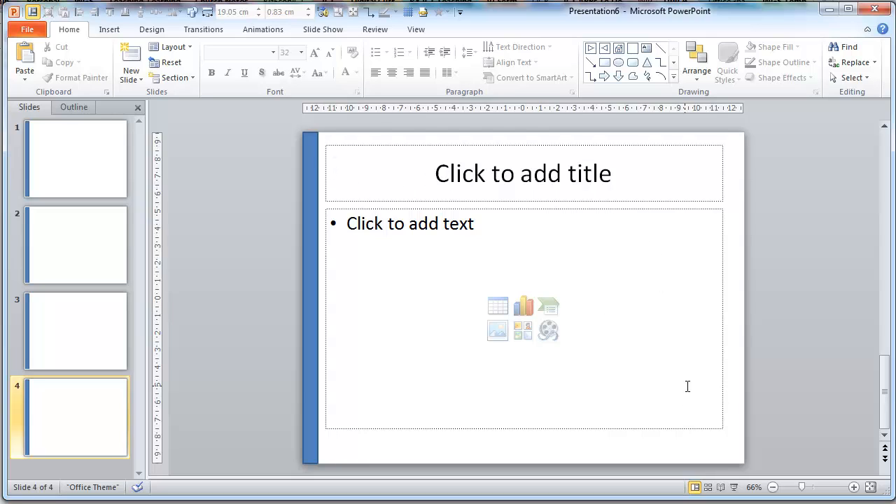
Reopen Slide Master view and draw a rectangle covering the slide.
left_click(415, 29)
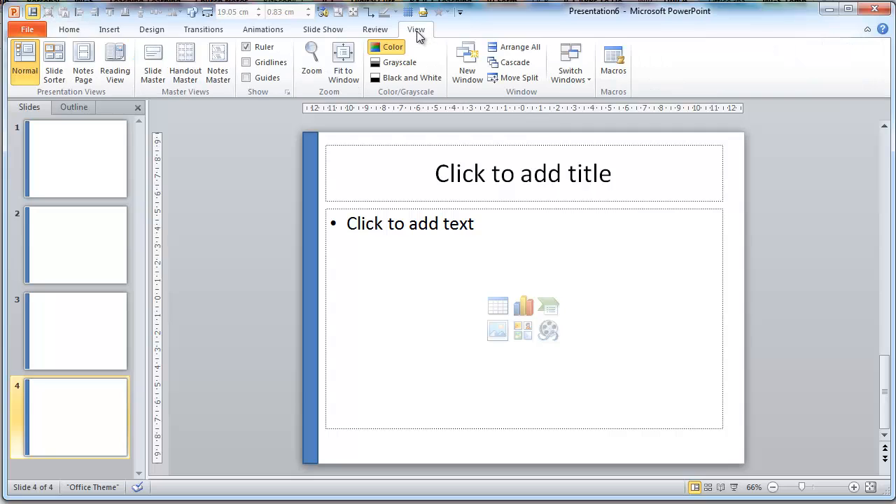
mouse_move(152, 63)
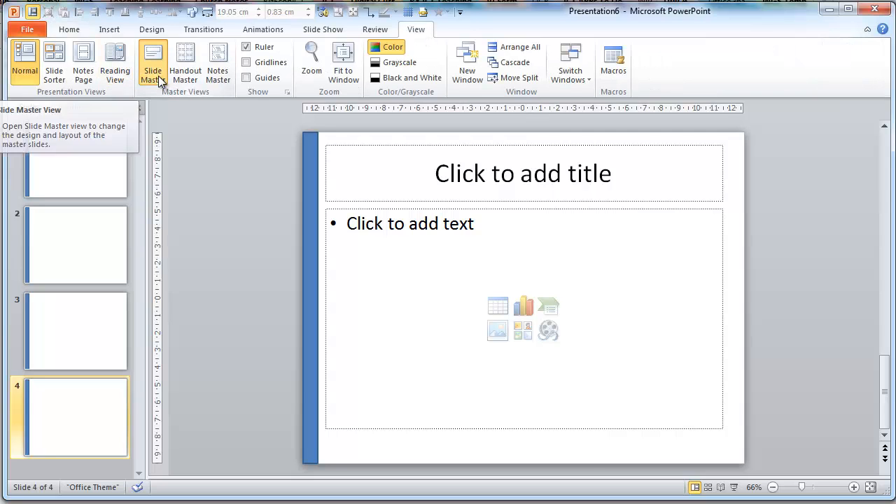
left_click(153, 61)
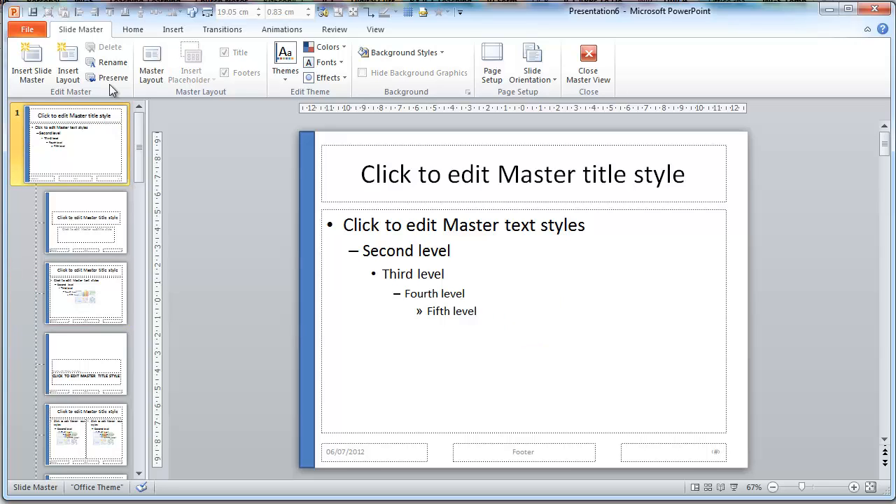
left_click(173, 30)
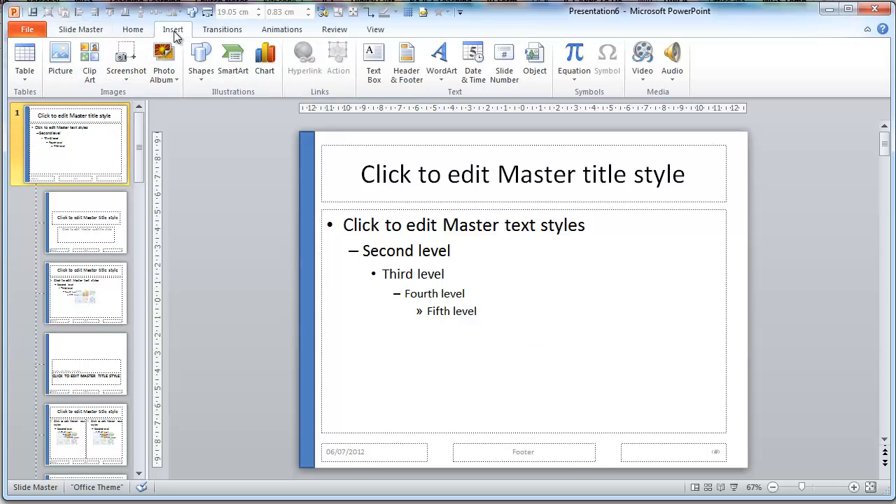
left_click(201, 59)
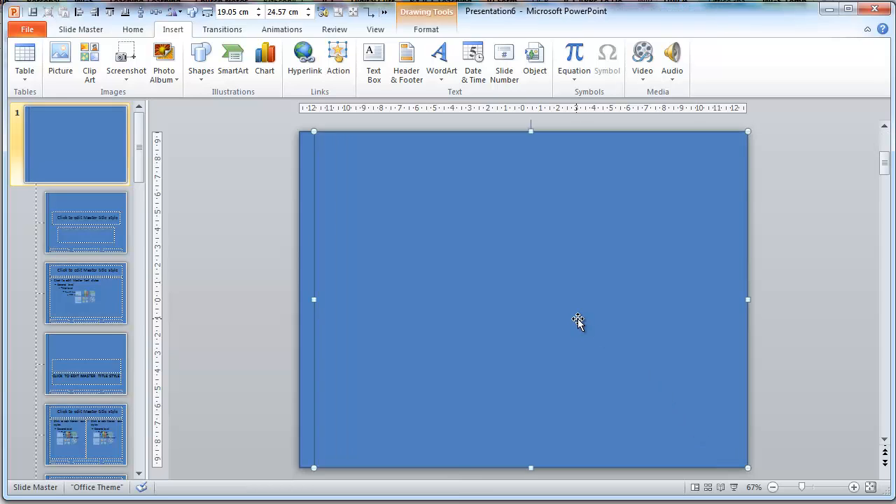
Fill the large rectangle with yellow and close Master View.
right_click(578, 322)
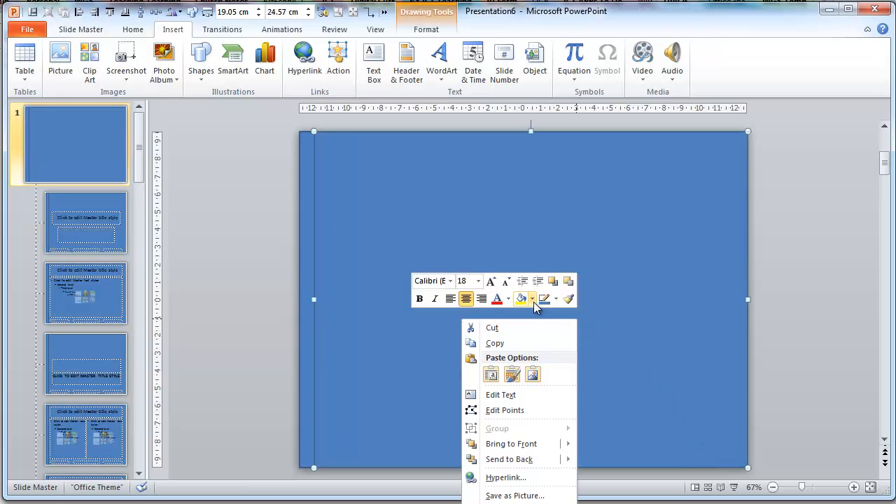
left_click(532, 299)
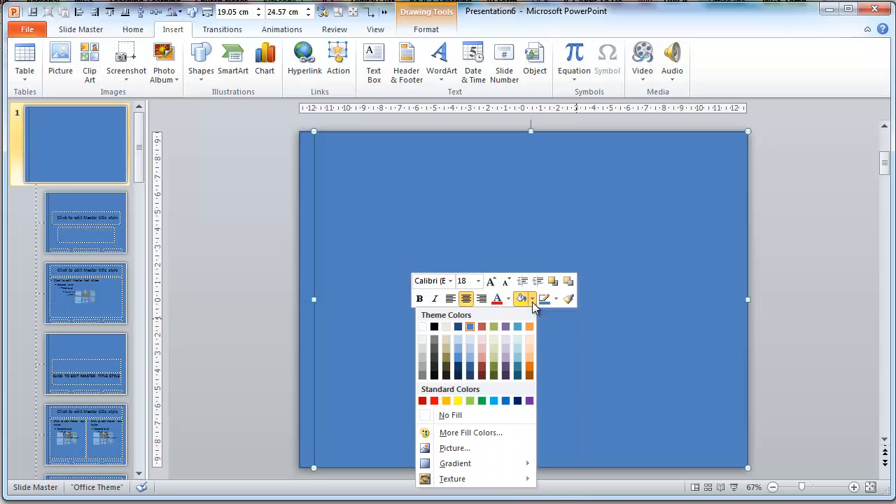
left_click(458, 400)
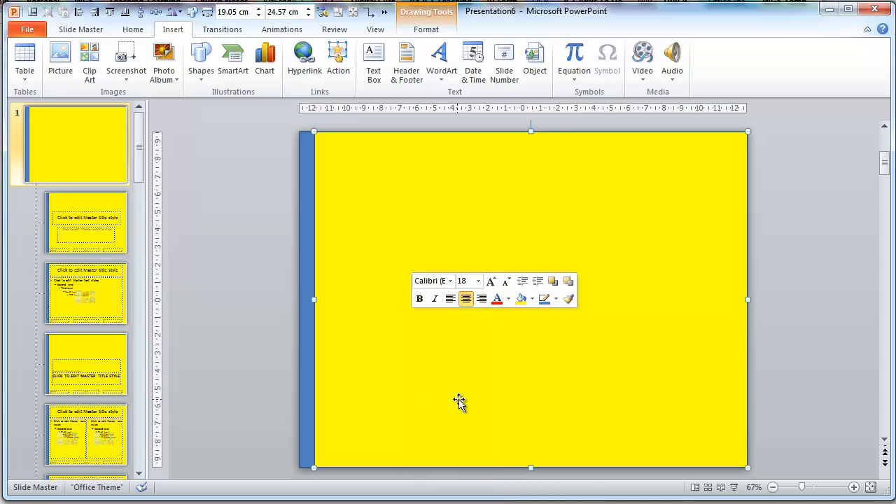
left_click(375, 30)
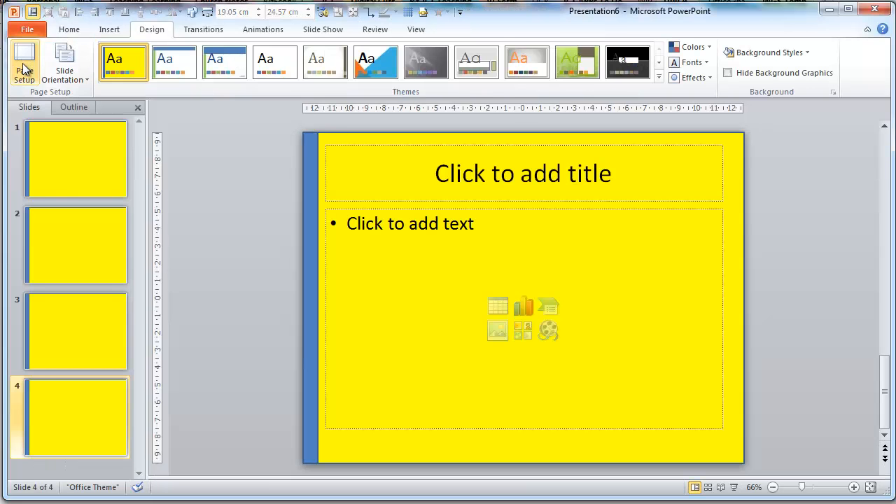
mouse_move(238, 208)
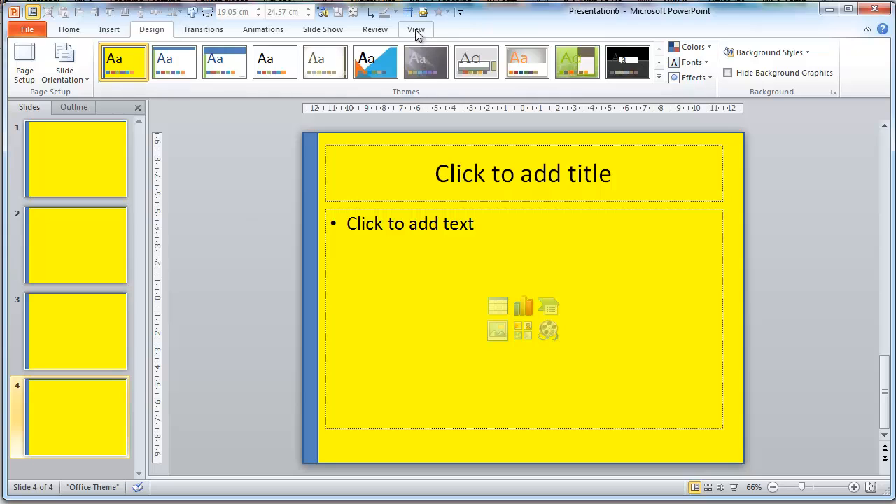
On the slide master, insert 'RY avatar 80 x 80.jpg' and drag it to the top-right corner.
left_click(416, 29)
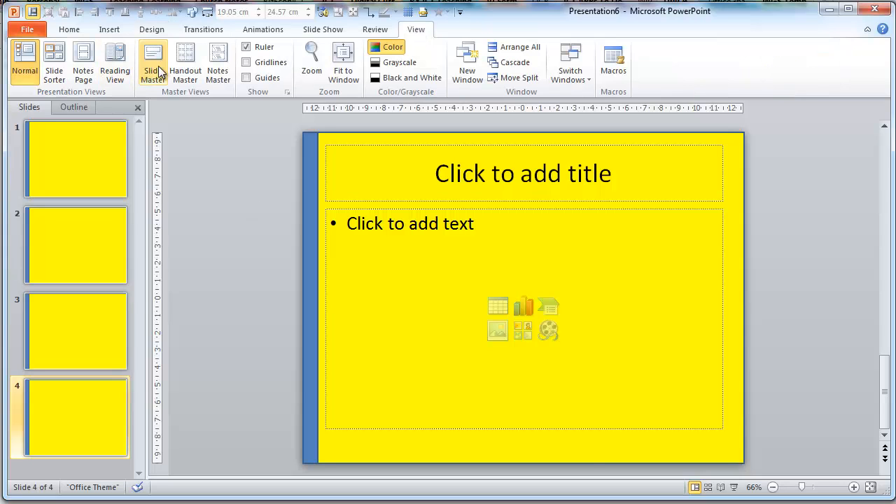
left_click(152, 63)
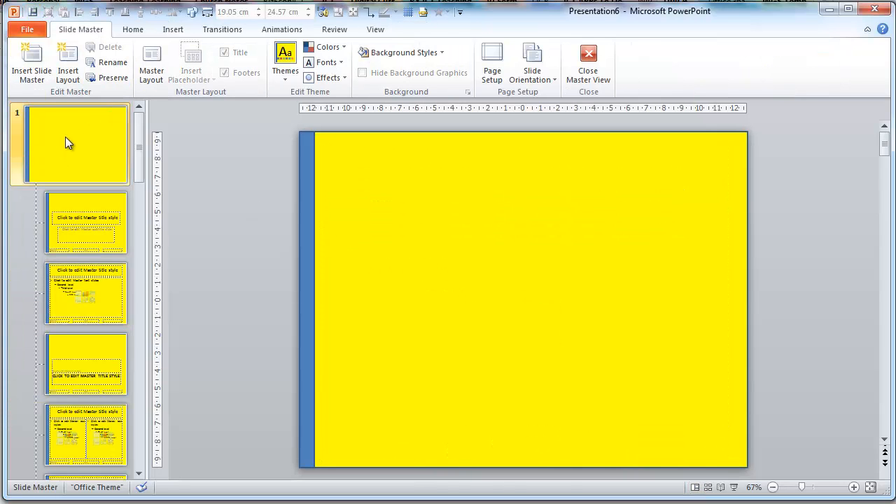
left_click(173, 29)
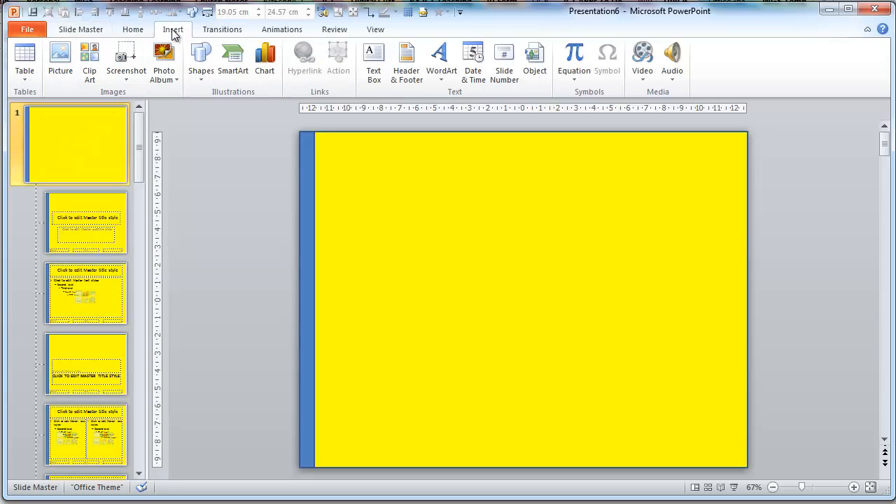
left_click(59, 62)
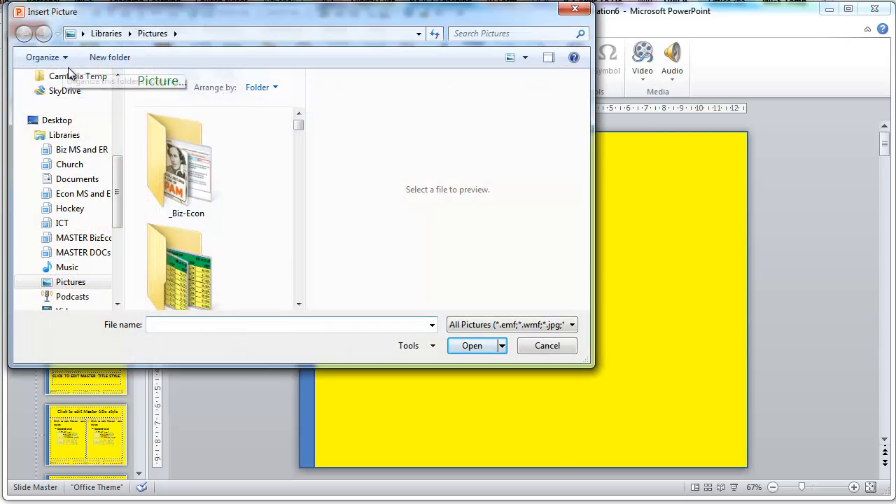
double_click(179, 161)
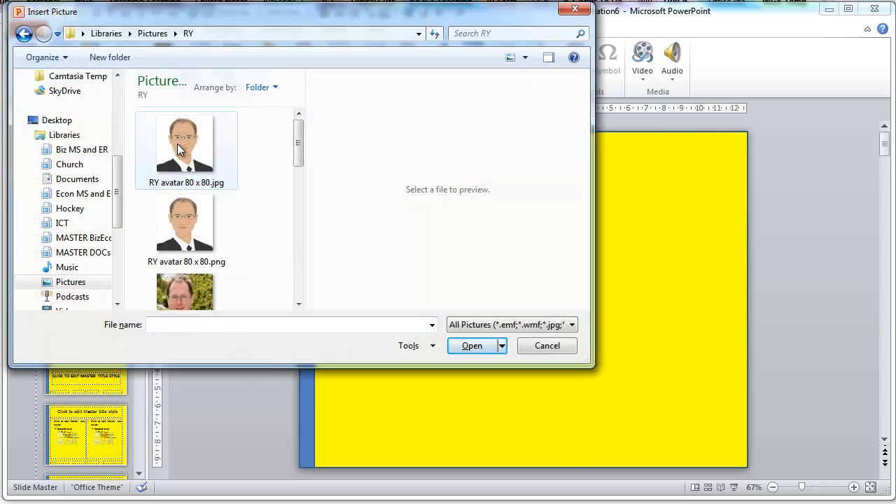
left_click(186, 147)
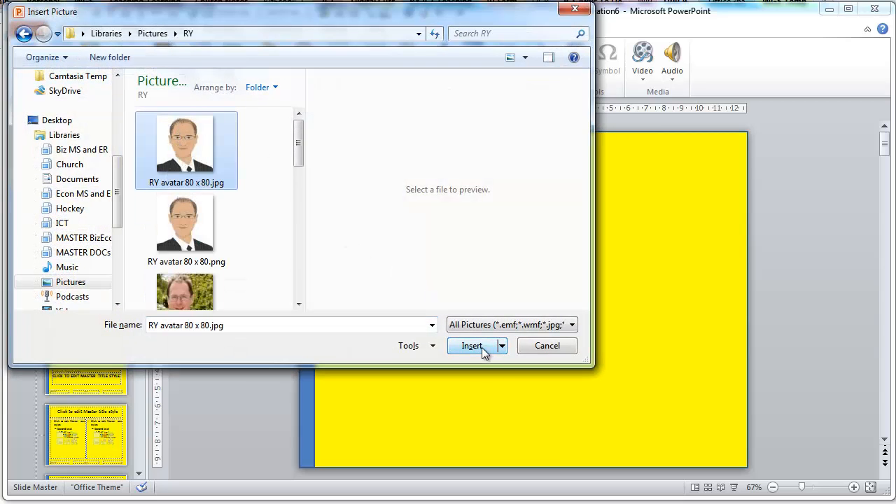
left_click(472, 345)
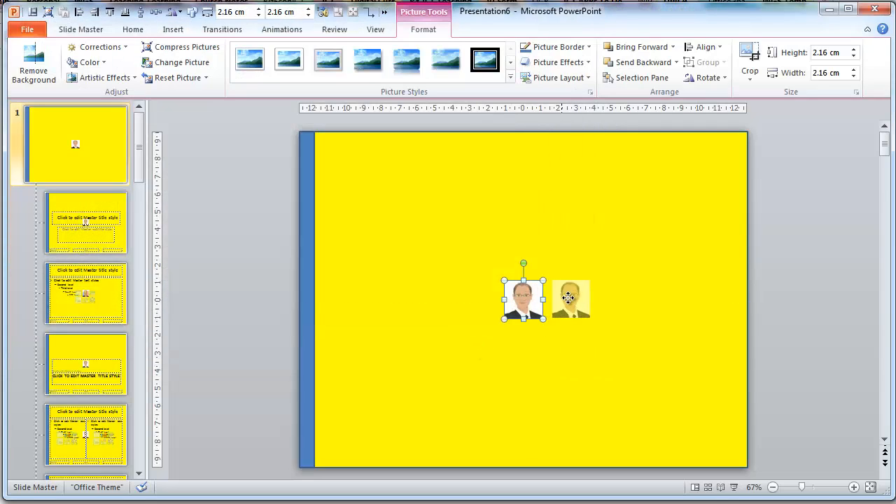
left_click_drag(571, 299, 719, 159)
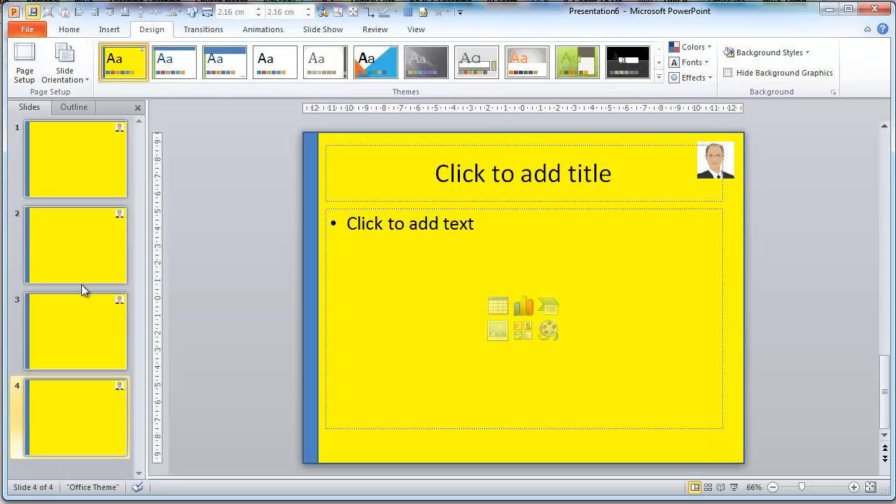
left_click(75, 330)
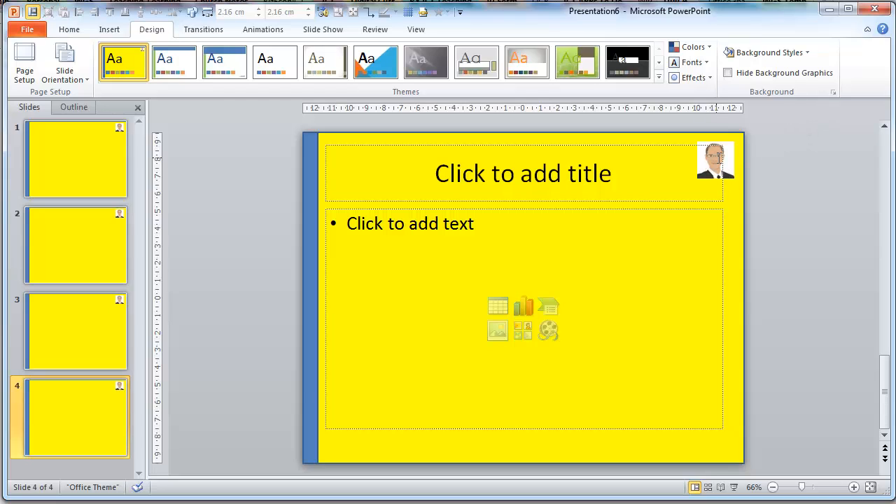
mouse_move(617, 309)
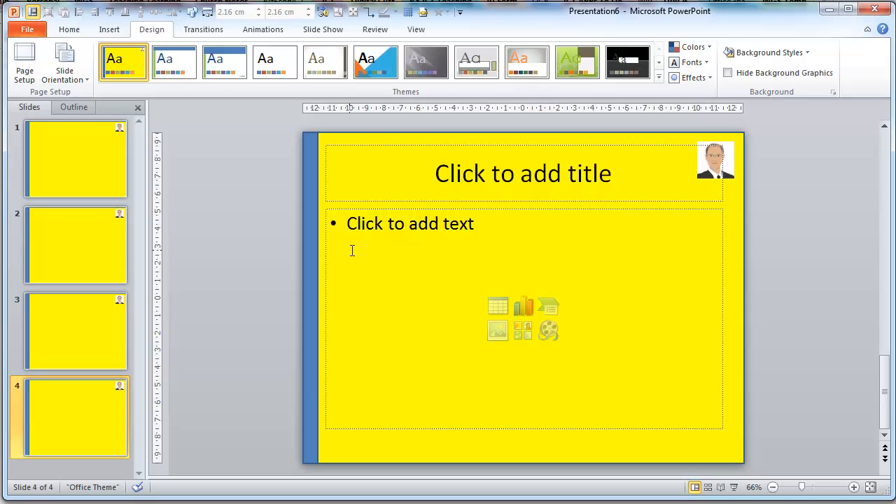
mouse_move(495, 278)
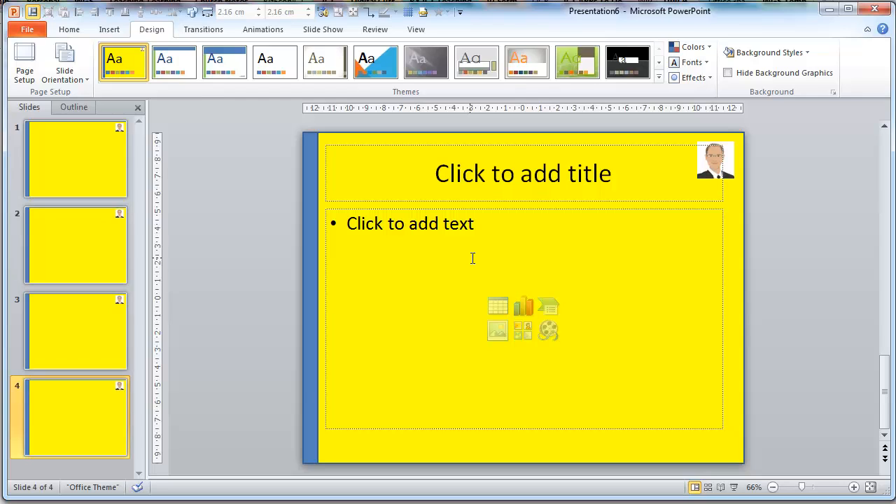
mouse_move(549, 283)
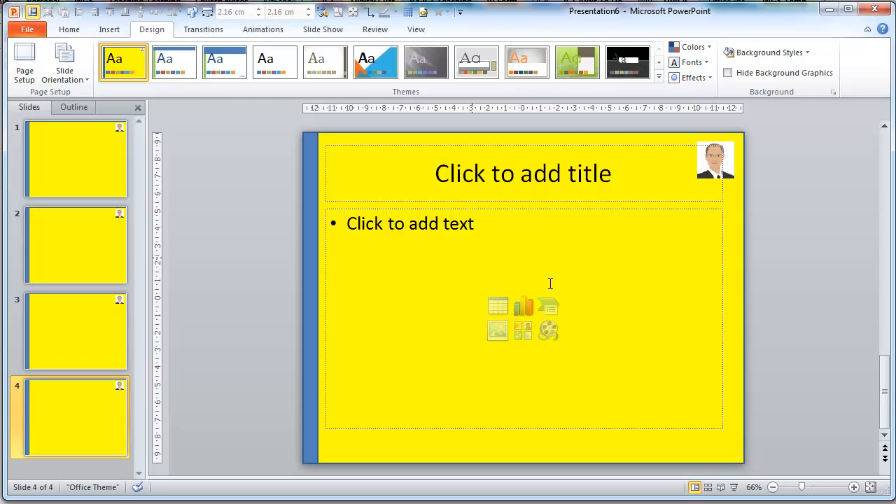